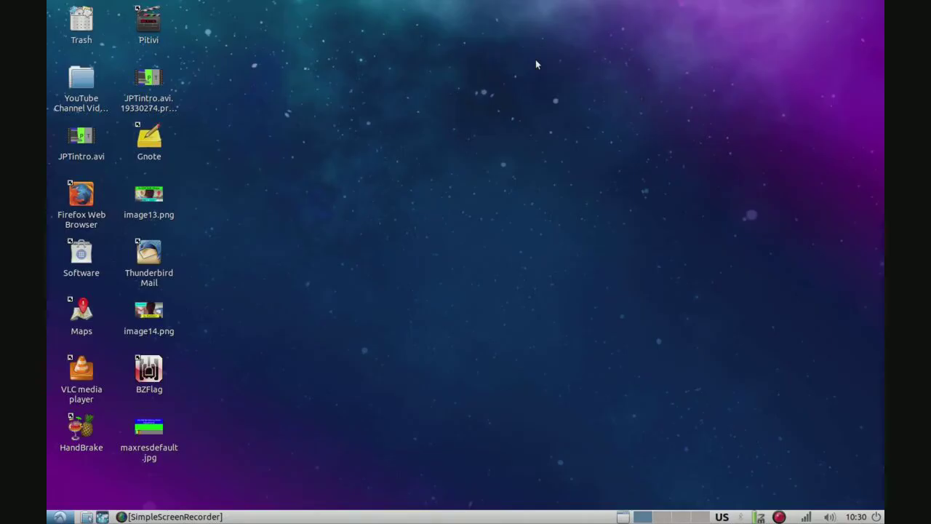
{"action": "mouse_move", "coordinate": [662, 300]}
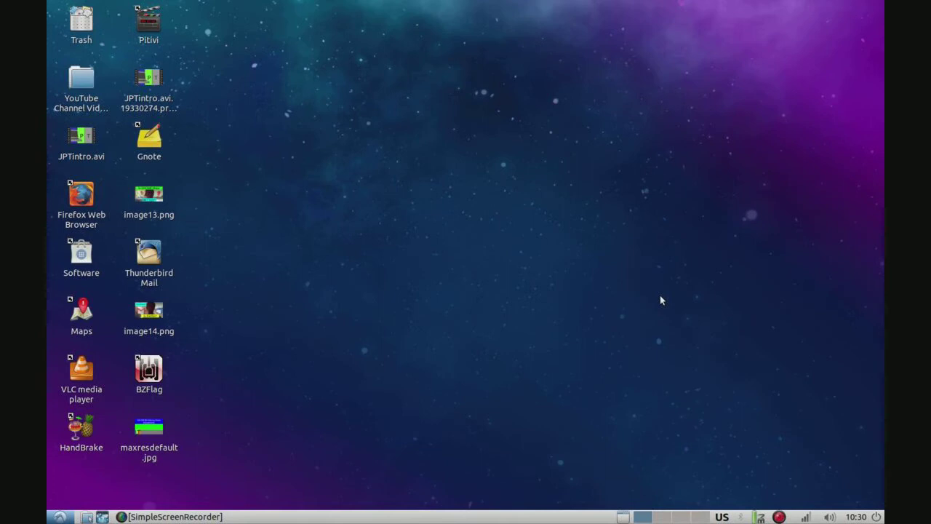
{"action": "mouse_move", "coordinate": [331, 381]}
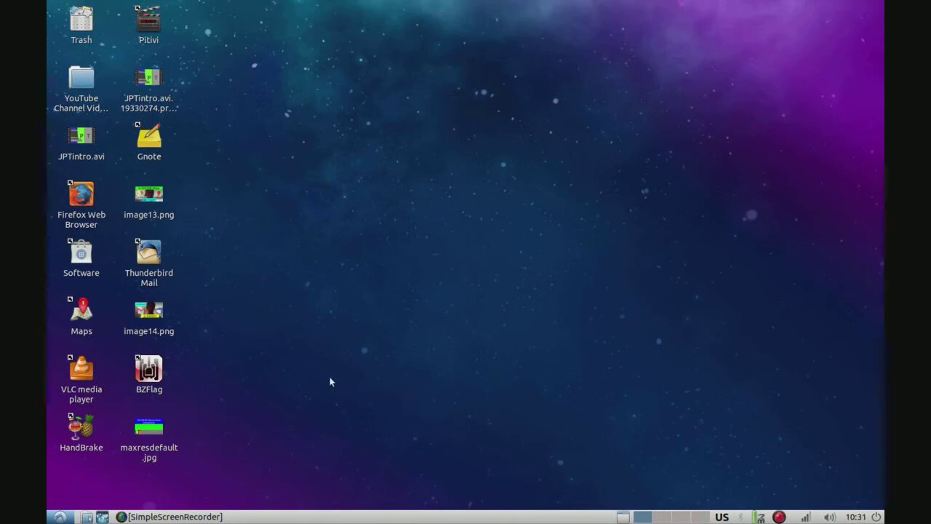
{"action": "mouse_move", "coordinate": [300, 431]}
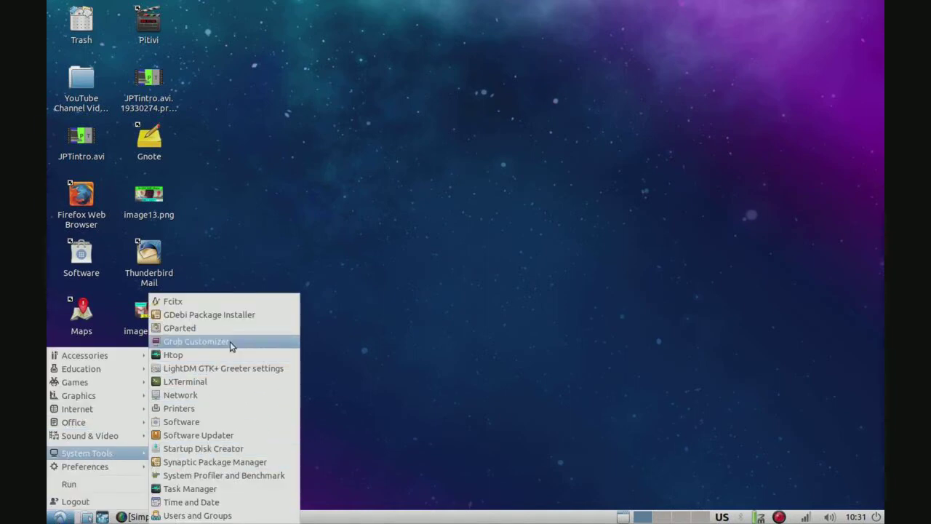
- Launch Grub Customizer and confirm the administrator password so the boot list opens
{"action": "left_click", "coordinate": [196, 341]}
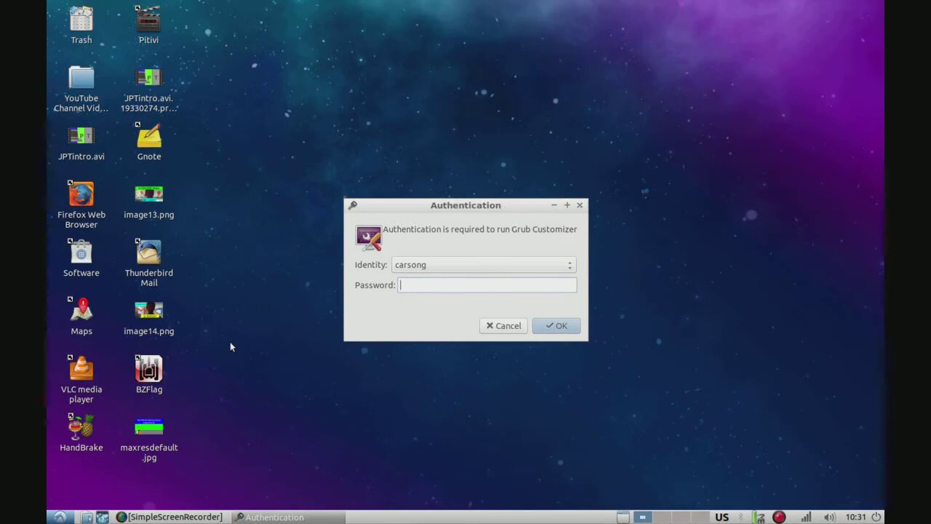
{"action": "mouse_move", "coordinate": [855, 85]}
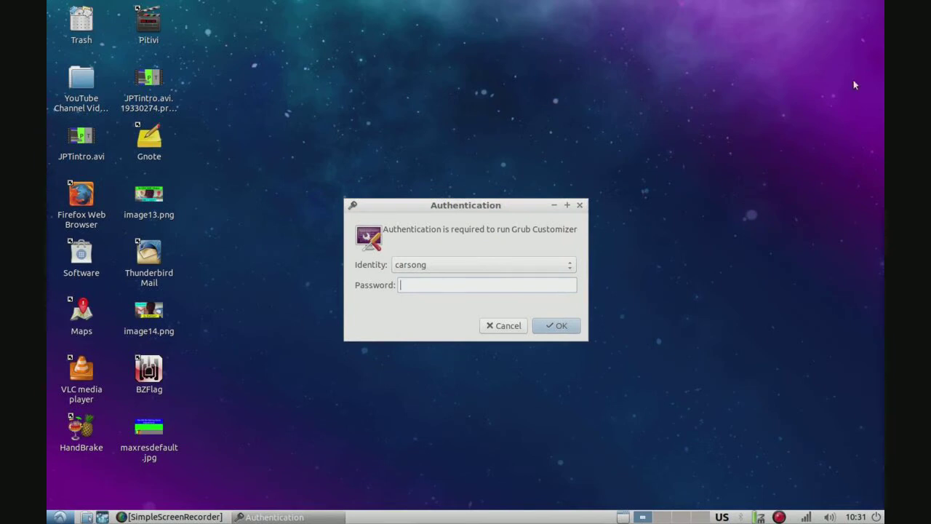
{"action": "mouse_move", "coordinate": [445, 355]}
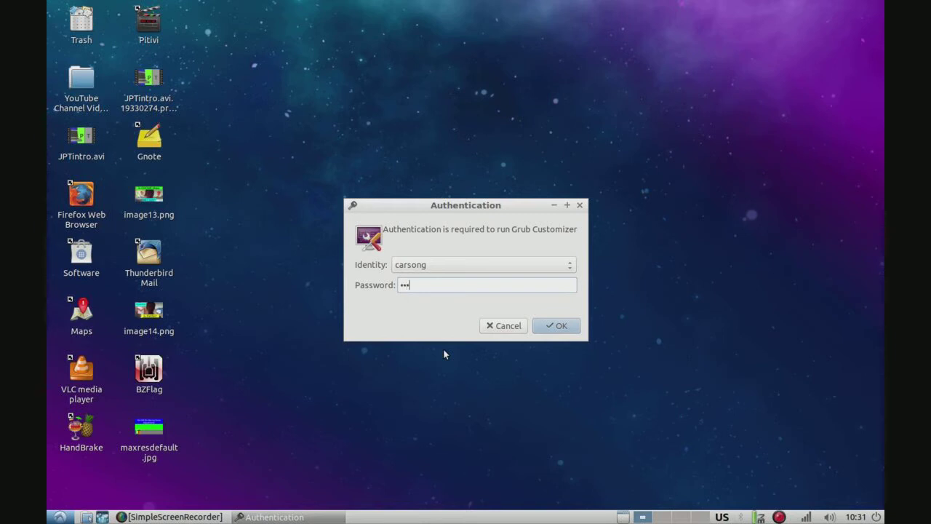
{"action": "type", "text": "password"}
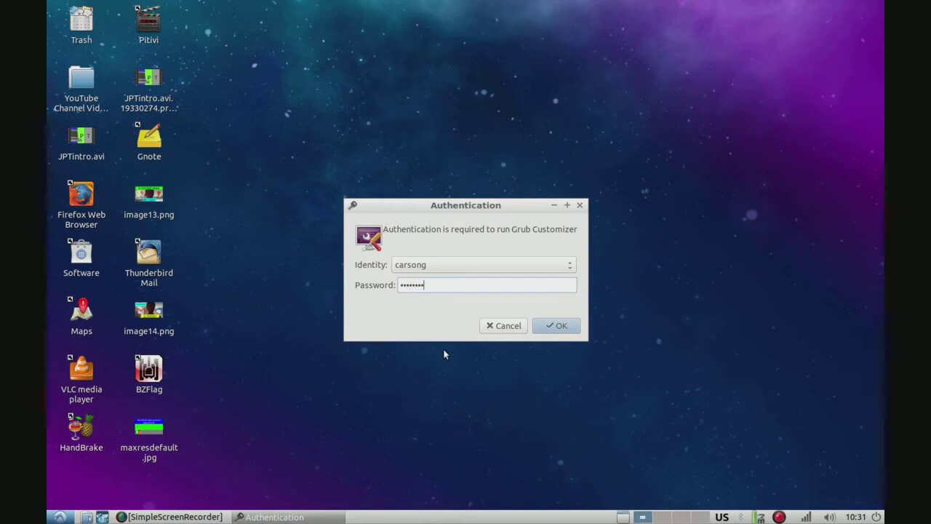
{"action": "type", "text": "••"}
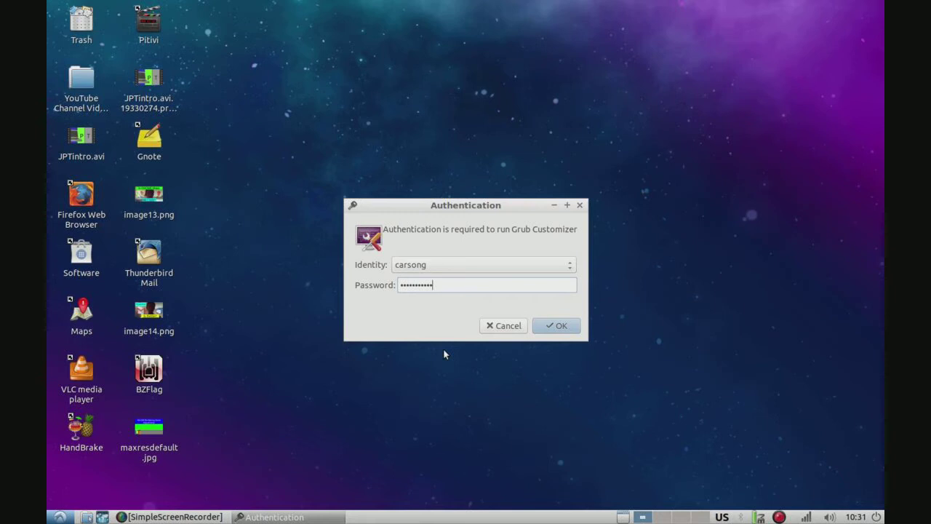
{"action": "left_click", "coordinate": [556, 325]}
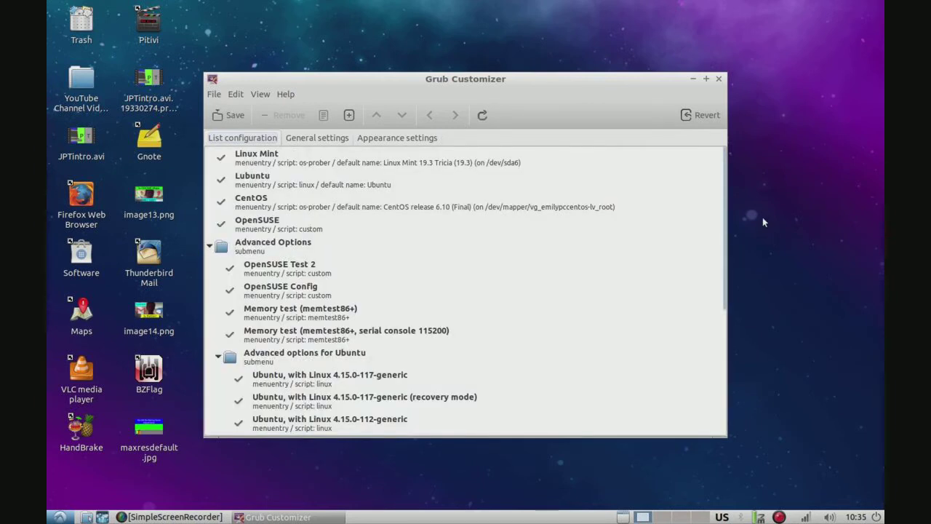
{"action": "mouse_move", "coordinate": [535, 198]}
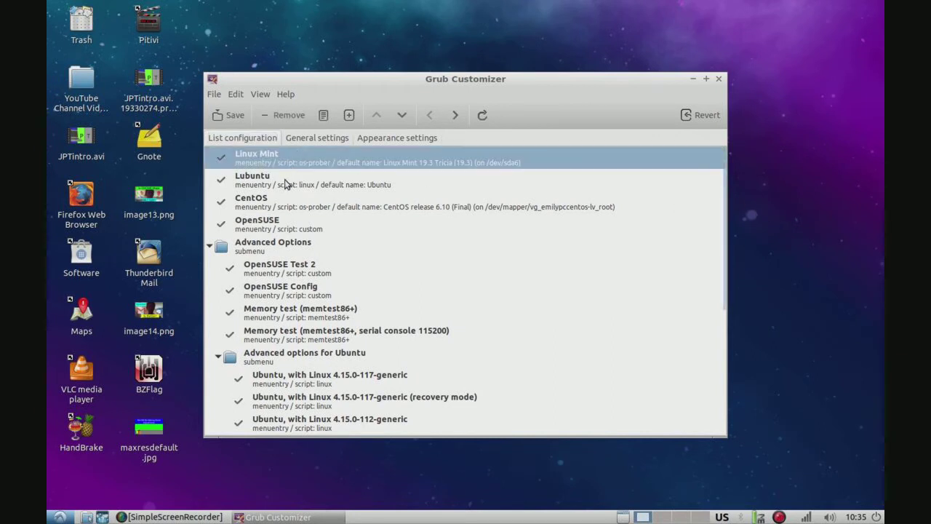
- Remove the OpenSUSE, OpenSUSE Config and OpenSUSE Test 2 entries from the boot list
{"action": "left_click", "coordinate": [291, 200]}
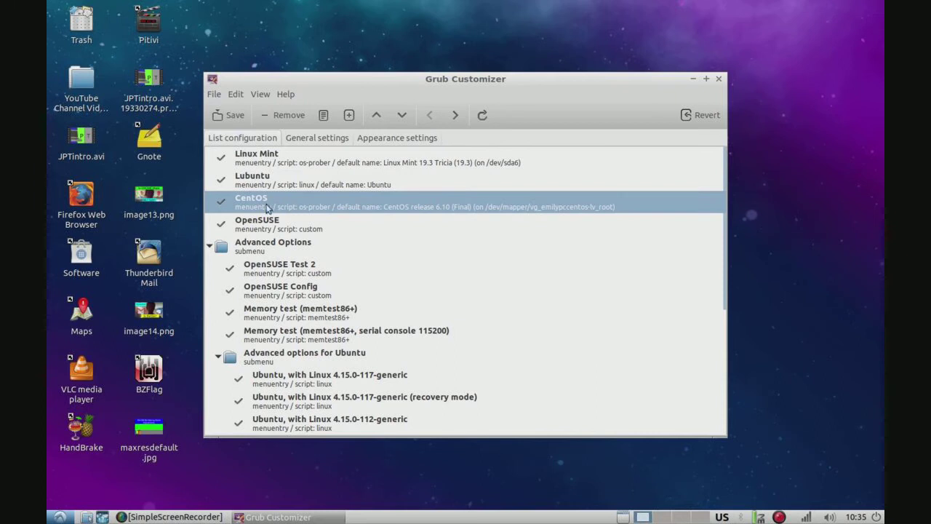
{"action": "left_click", "coordinate": [283, 224]}
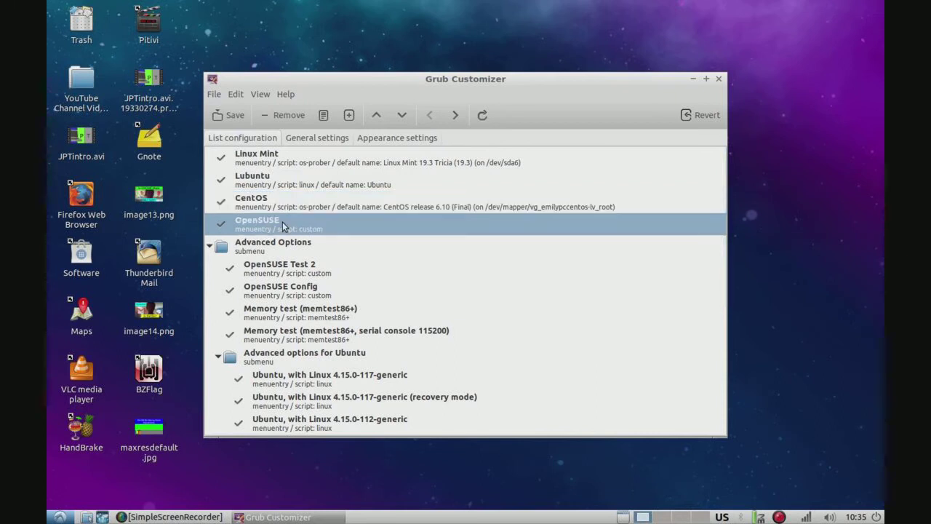
{"action": "left_click", "coordinate": [282, 115]}
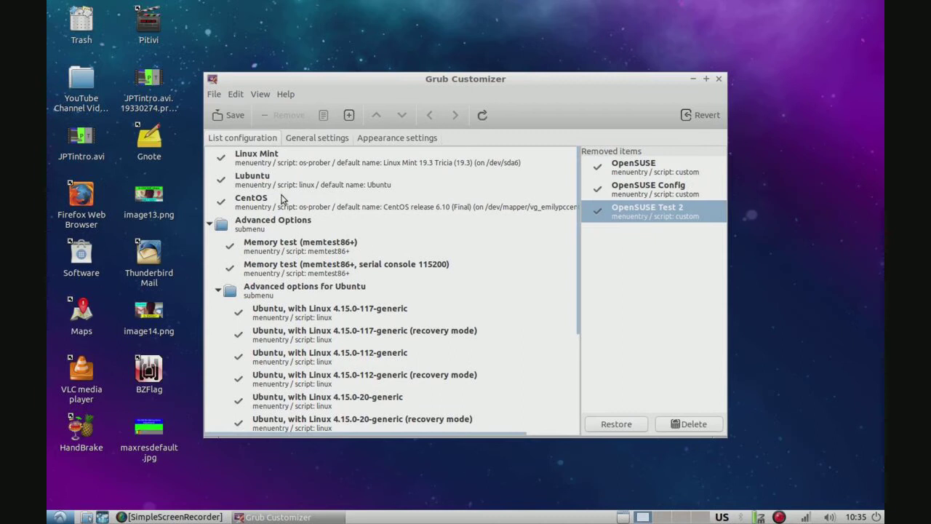
{"action": "scroll", "scroll_direction": "down", "scroll_amount": 3}
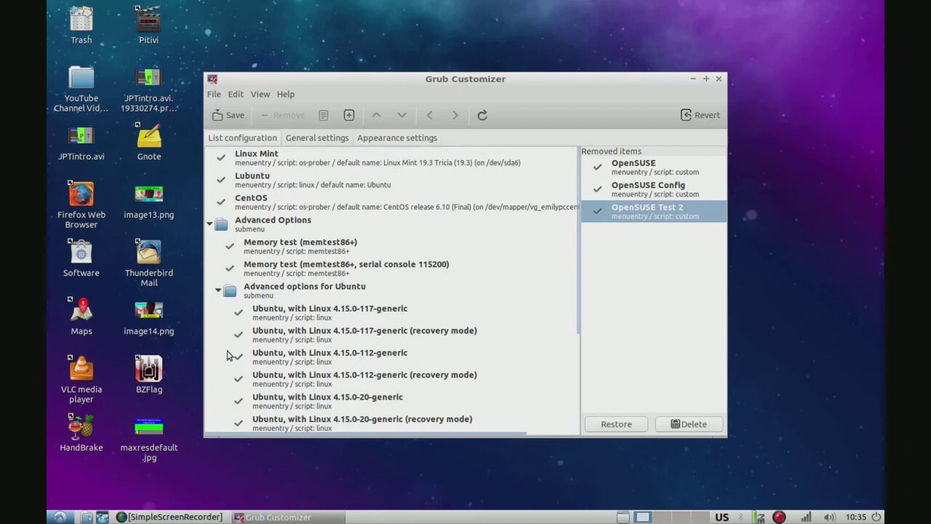
{"action": "mouse_move", "coordinate": [352, 355]}
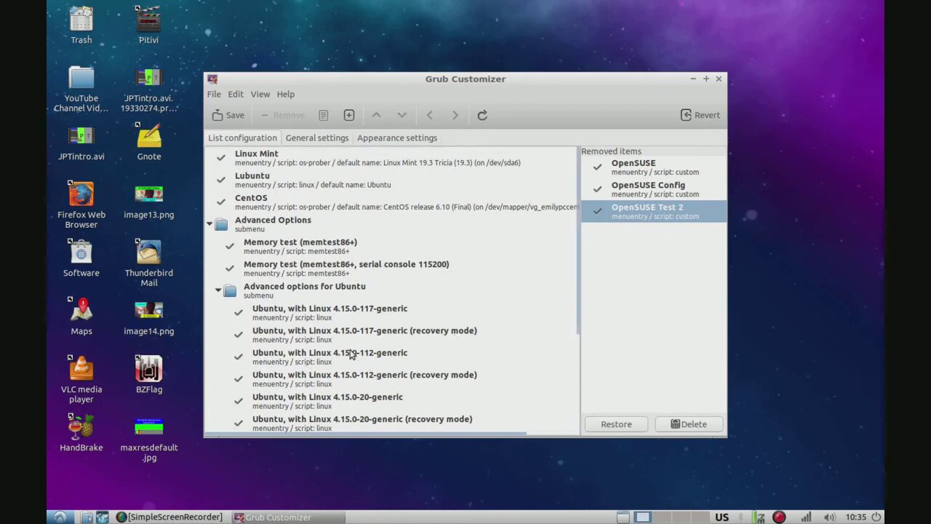
{"action": "mouse_move", "coordinate": [460, 83]}
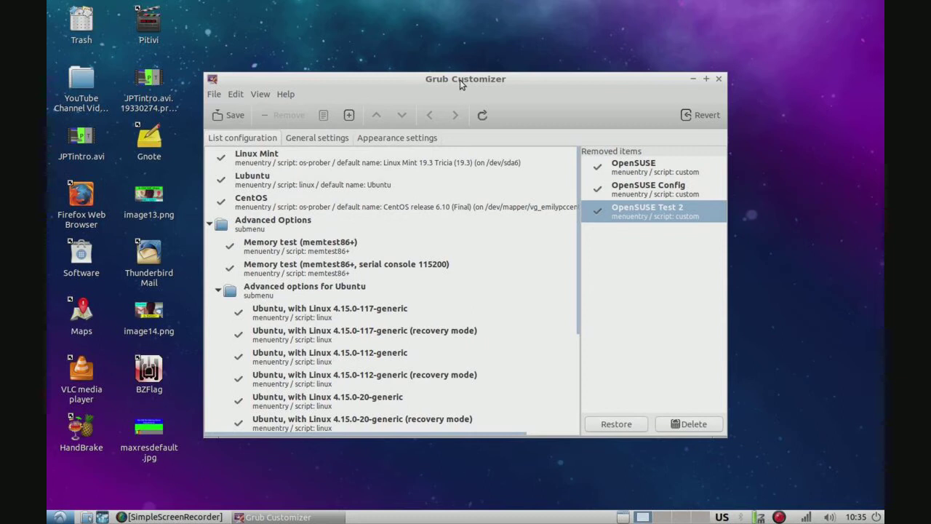
{"action": "left_click_drag", "start_coordinate": [466, 78], "coordinate": [339, 34]}
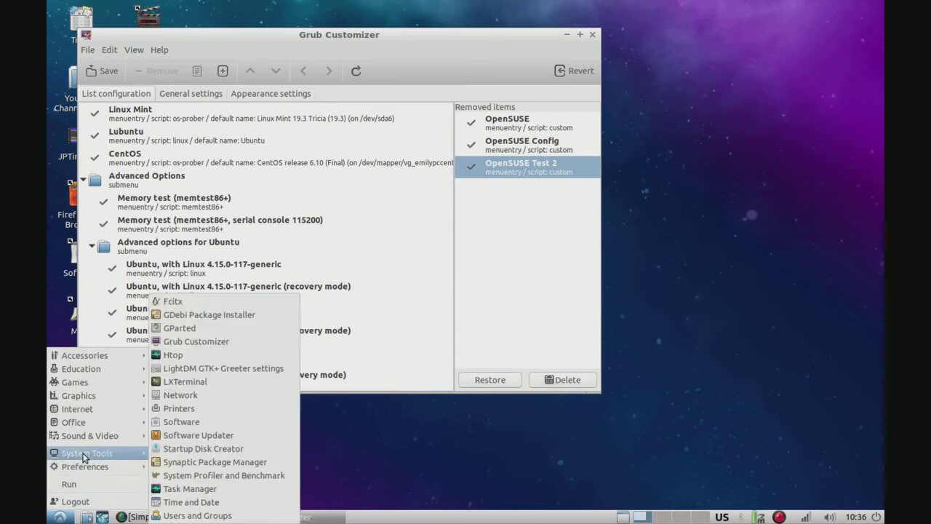
- Launch GParted from System Tools and confirm the root password
{"action": "left_click", "coordinate": [179, 328]}
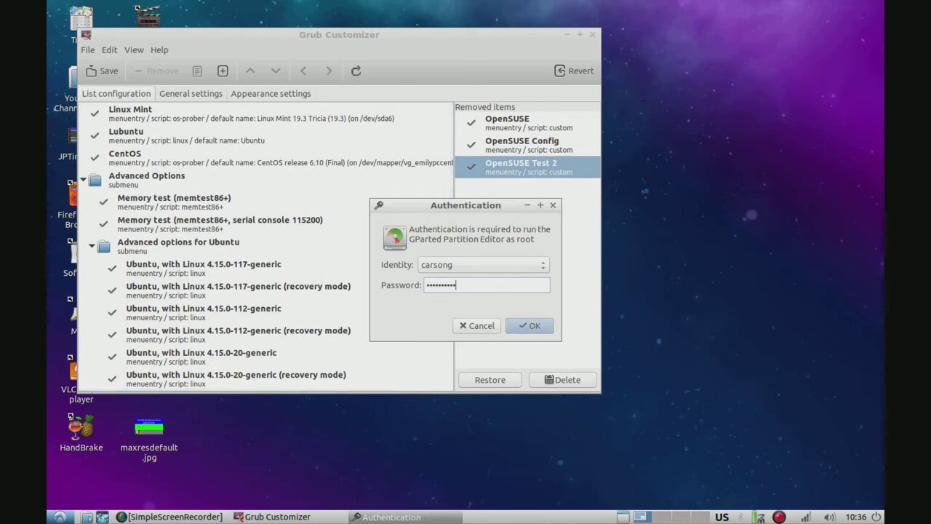
{"action": "type", "text": "•"}
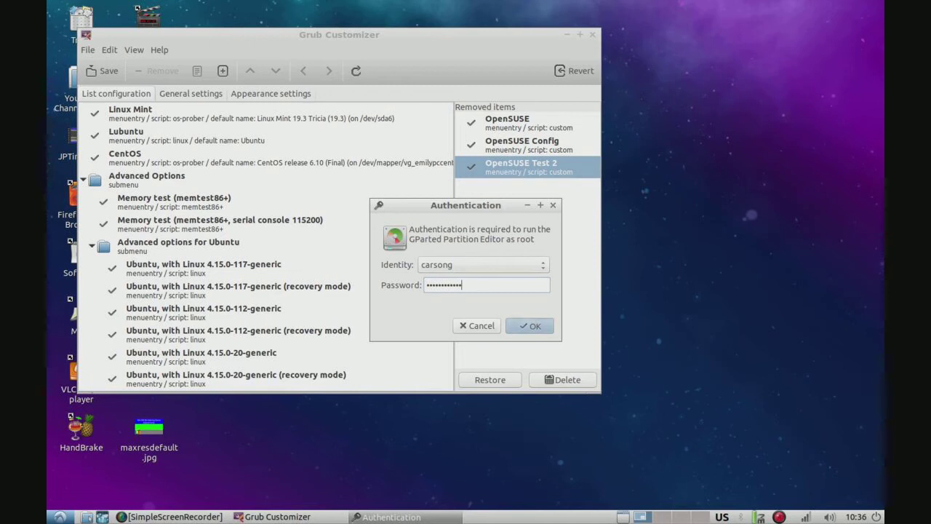
{"action": "left_click", "coordinate": [530, 326]}
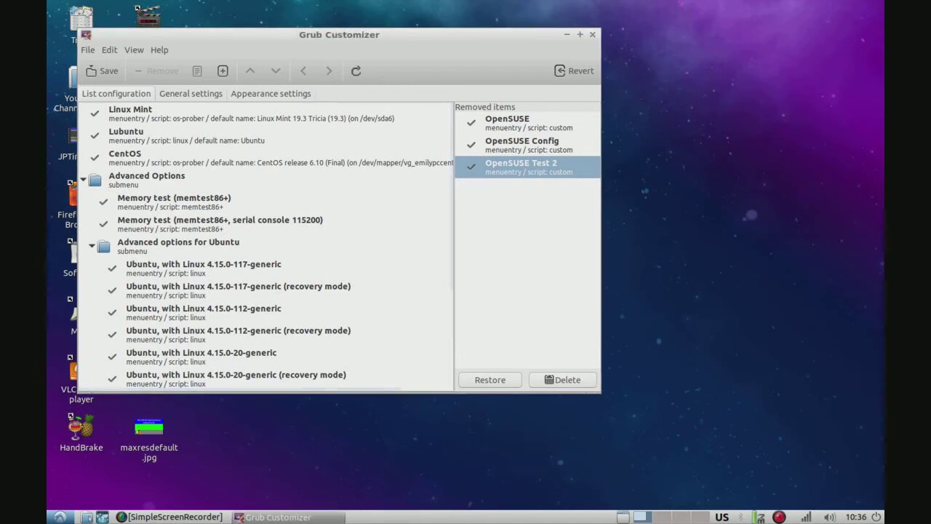
{"action": "left_click_drag", "start_coordinate": [339, 35], "coordinate": [330, 21]}
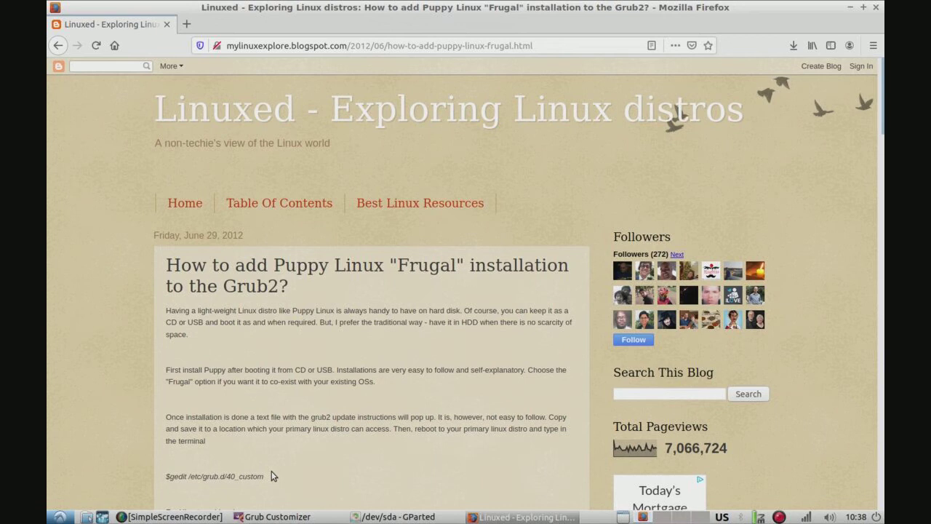
{"action": "mouse_move", "coordinate": [108, 279]}
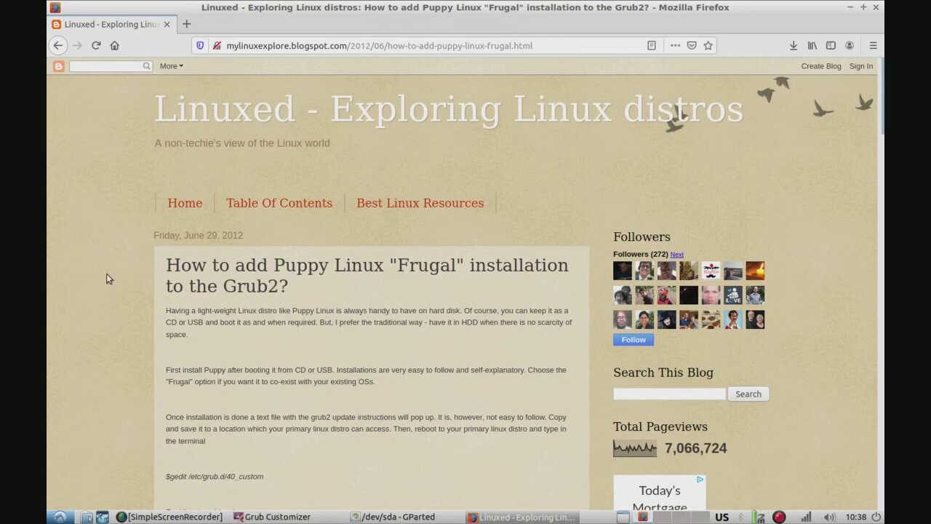
- Reach the Puppy Linux frugal menuentry code in the Firefox guide and copy the lines
{"action": "scroll", "scroll_direction": "down", "scroll_amount": 3}
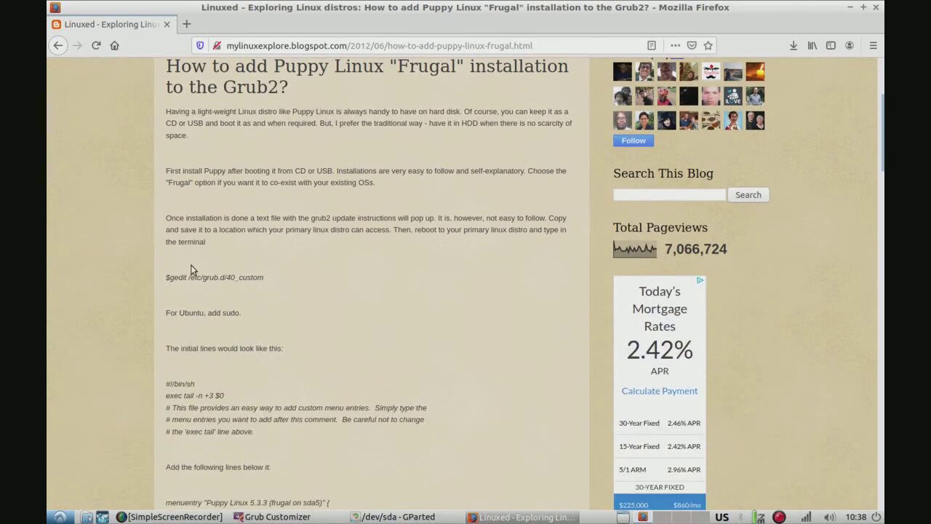
{"action": "scroll", "scroll_direction": "down", "scroll_amount": 3}
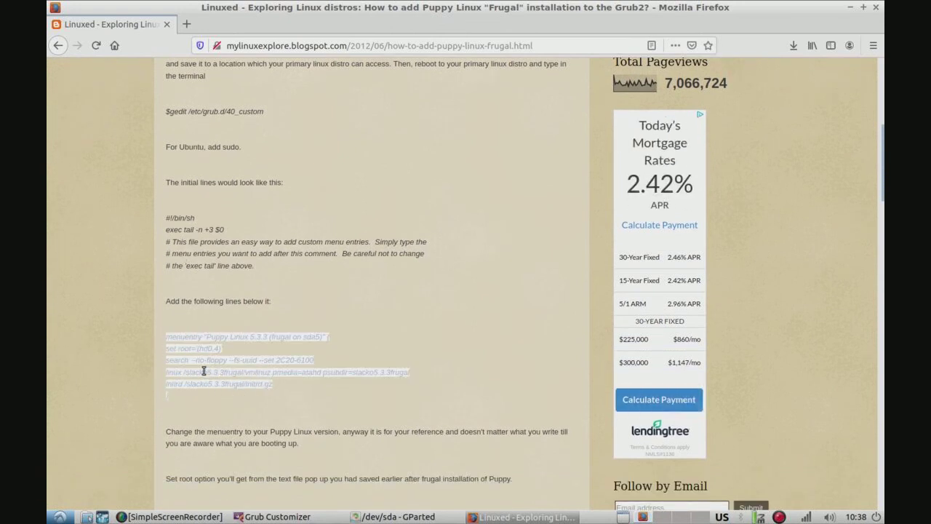
{"action": "right_click", "coordinate": [206, 371]}
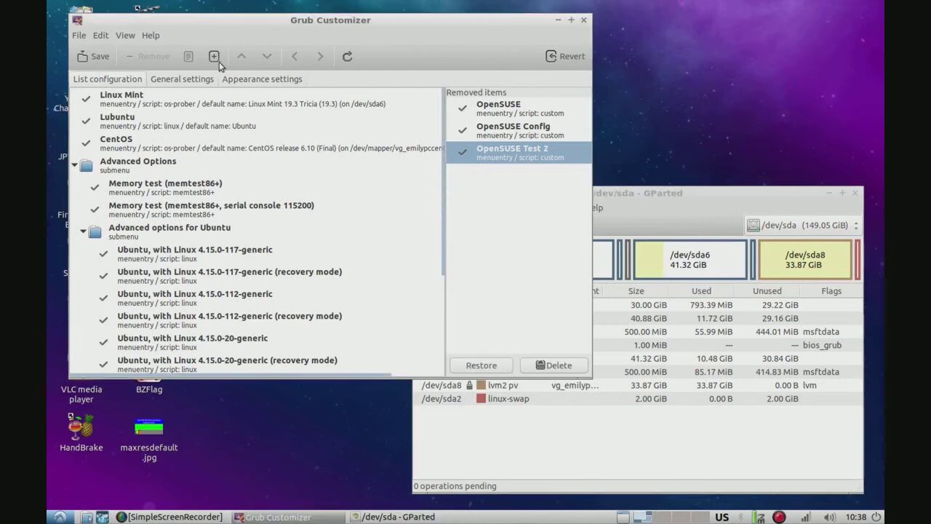
- Create a new entry named 'Puppy Linux' of type Other with an empty boot sequence
{"action": "left_click", "coordinate": [212, 55]}
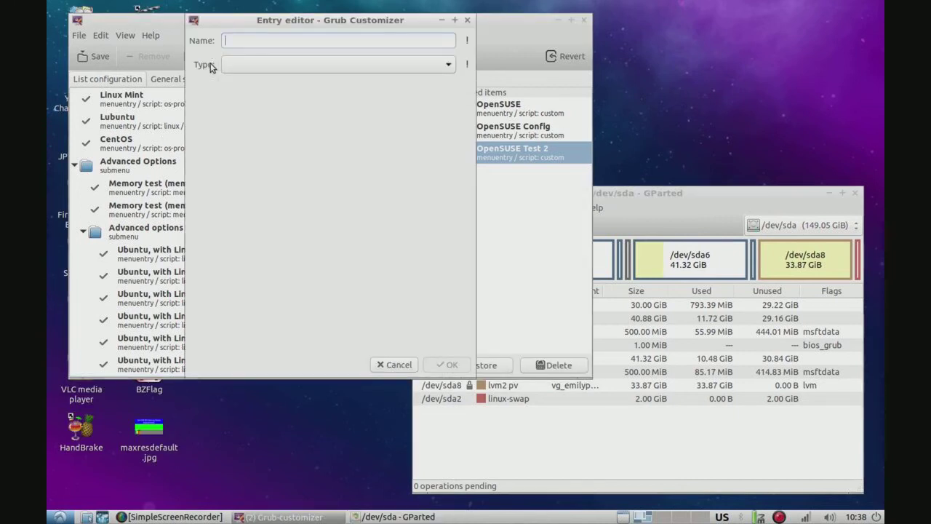
{"action": "mouse_move", "coordinate": [148, 76]}
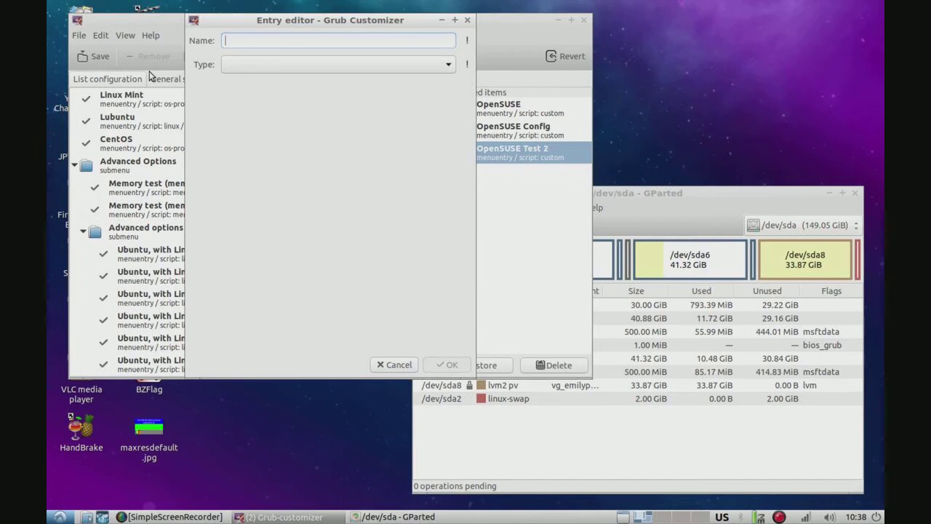
{"action": "type", "text": "P"}
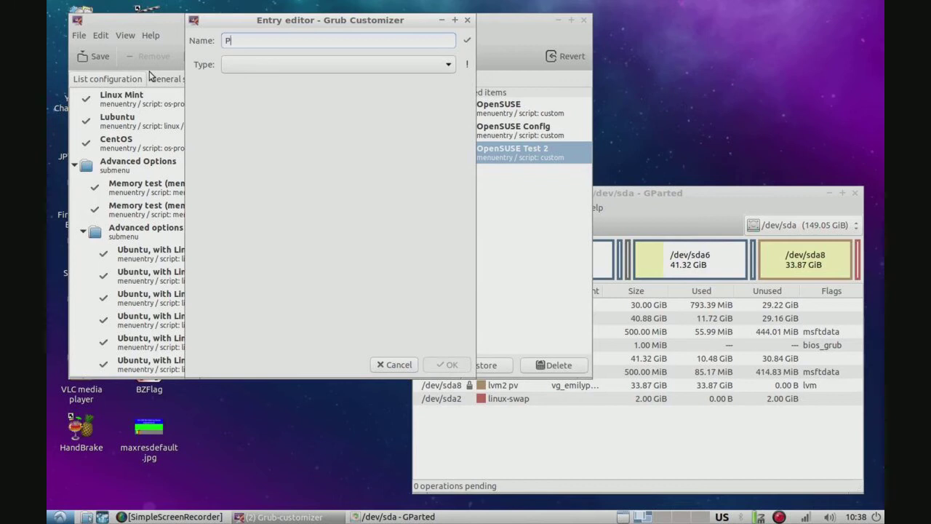
{"action": "type", "text": "uppy"}
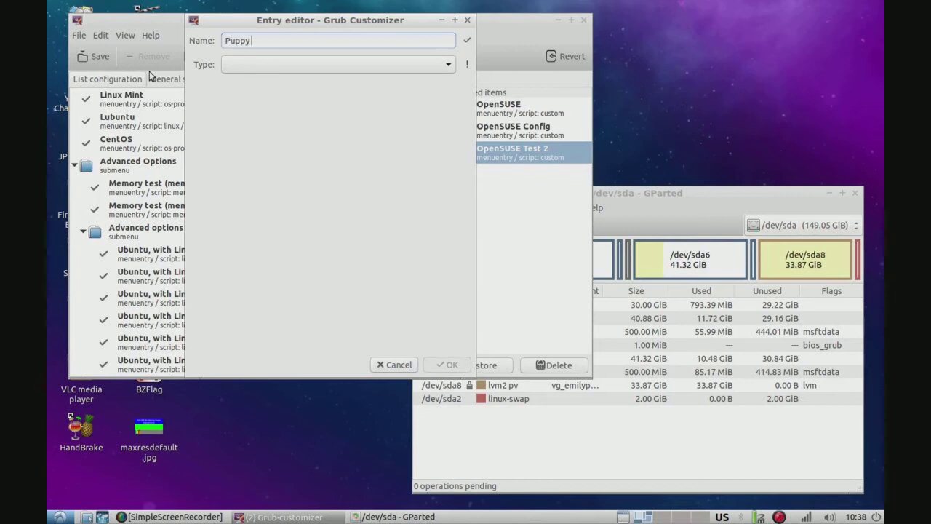
{"action": "type", "text": "Linux"}
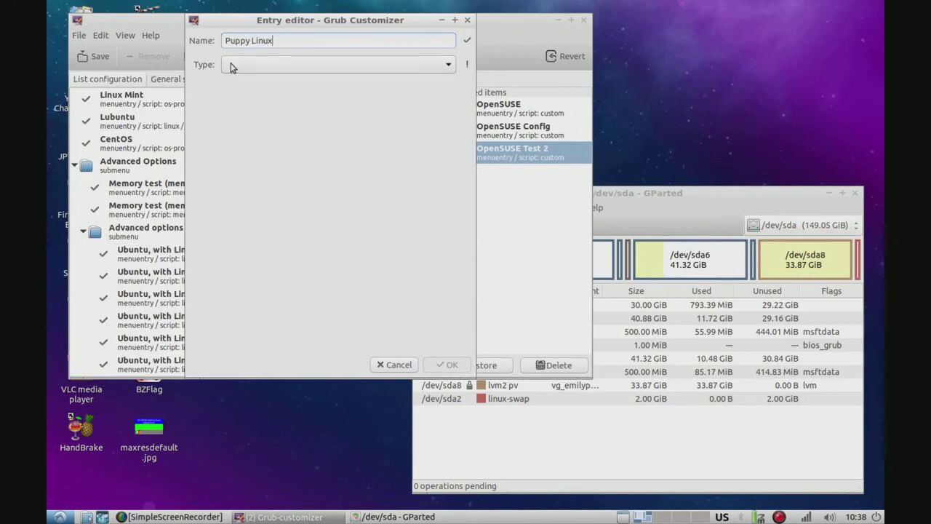
{"action": "right_click", "coordinate": [247, 142]}
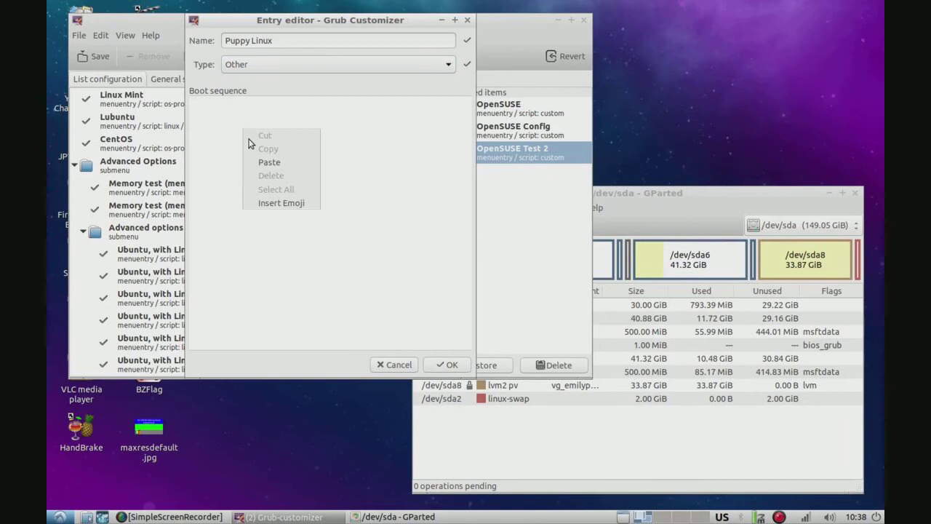
- Paste the Puppy Linux 5.3.3 menuentry lines and change root (hd0,4) to (hd0,1)
{"action": "left_click", "coordinate": [269, 161]}
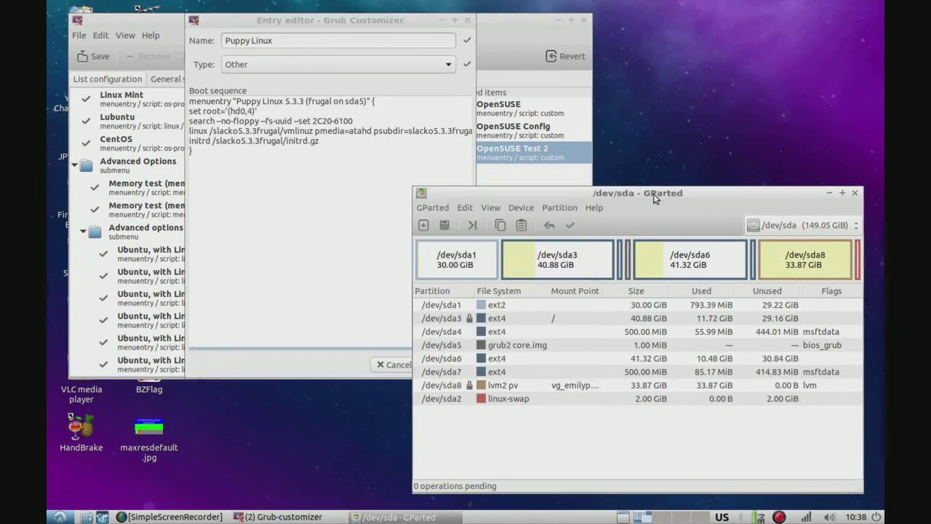
{"action": "mouse_move", "coordinate": [489, 206]}
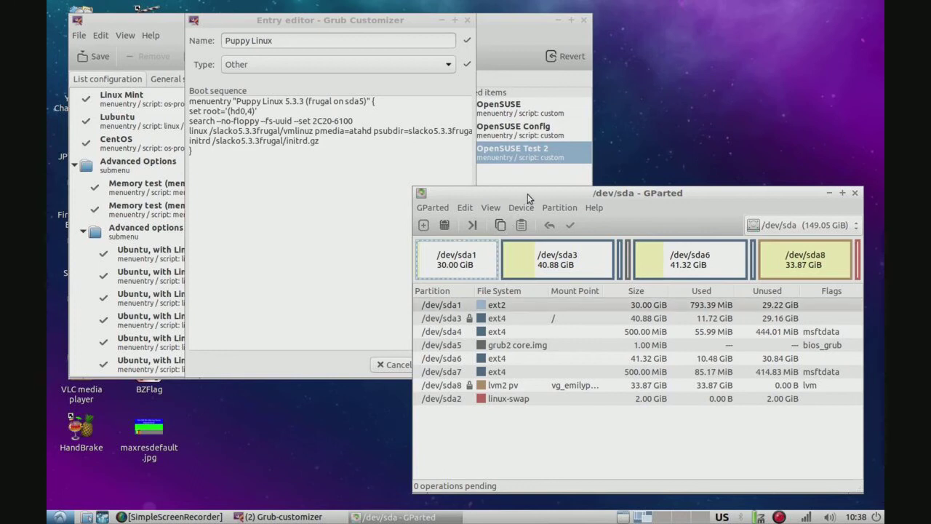
{"action": "left_click_drag", "start_coordinate": [637, 192], "coordinate": [692, 203]}
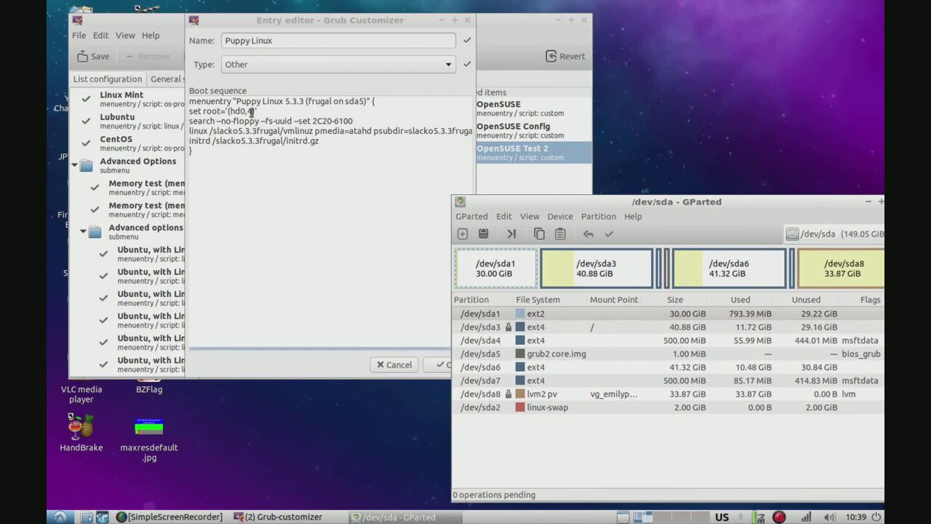
{"action": "type", "text": "1"}
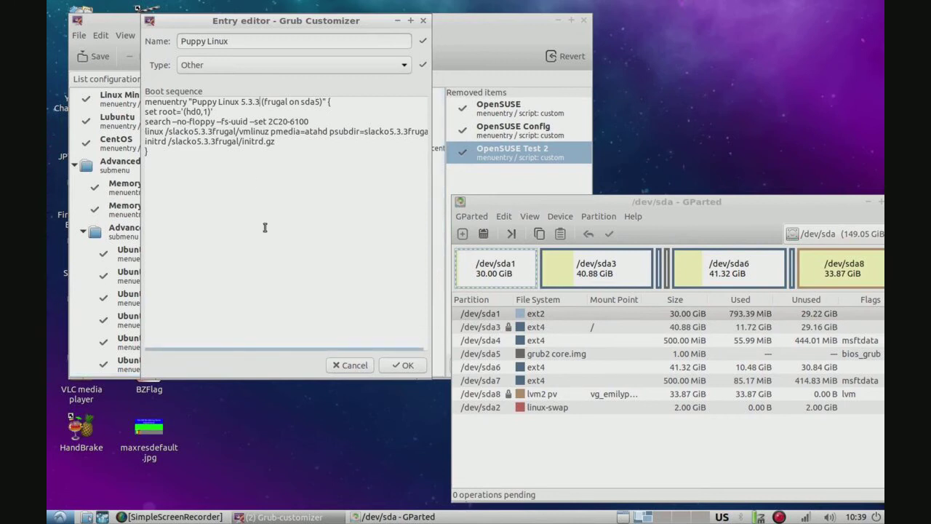
- Retitle the entry Puppy Linux 19.03 and replace slacko5.3.3frugal with upupbb19.03frugal in the paths
{"action": "left_click", "coordinate": [235, 101]}
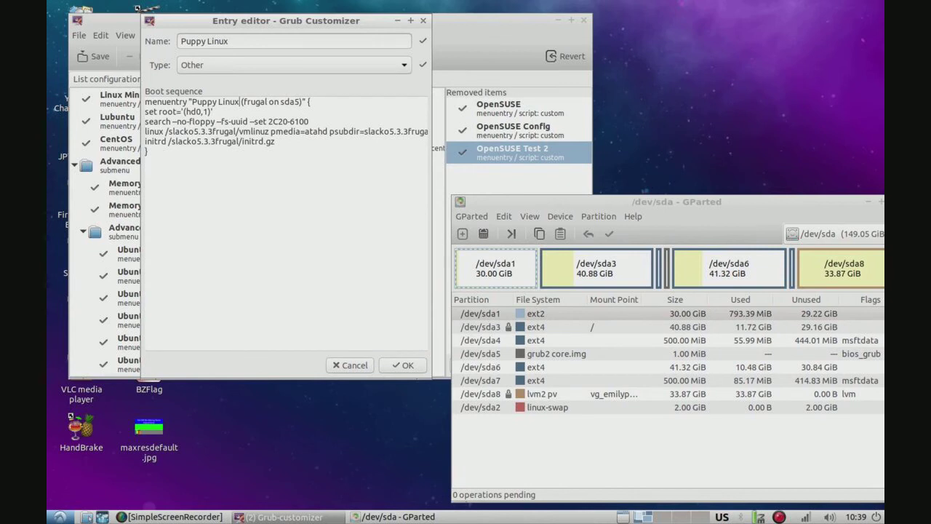
{"action": "type", "text": "1"}
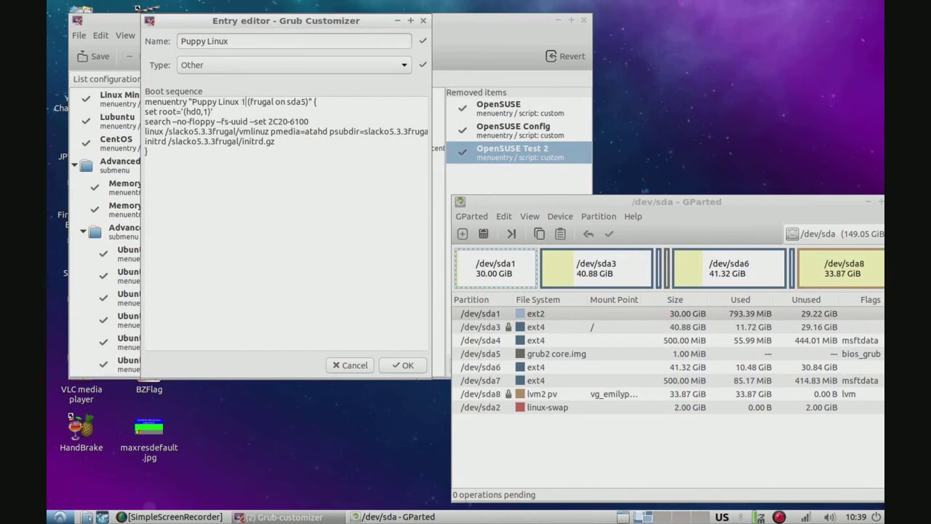
{"action": "type", "text": "9.03"}
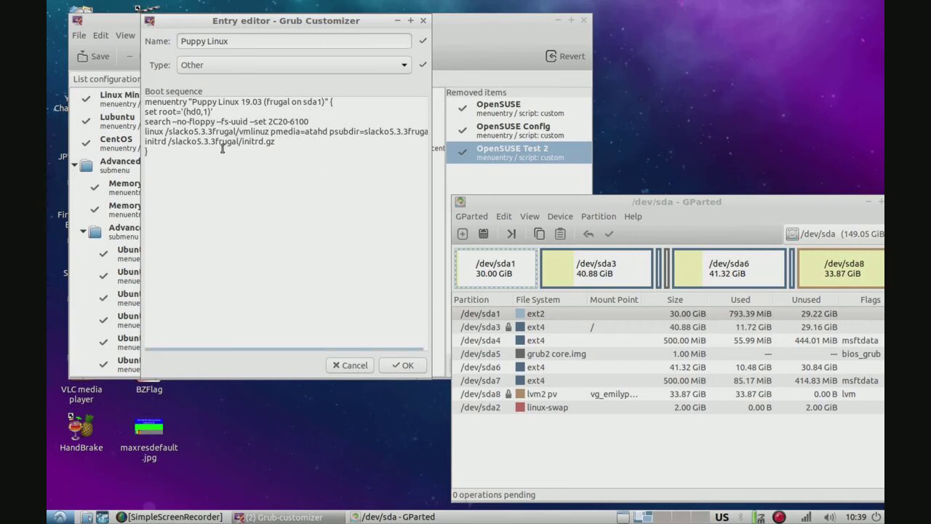
{"action": "mouse_move", "coordinate": [236, 157]}
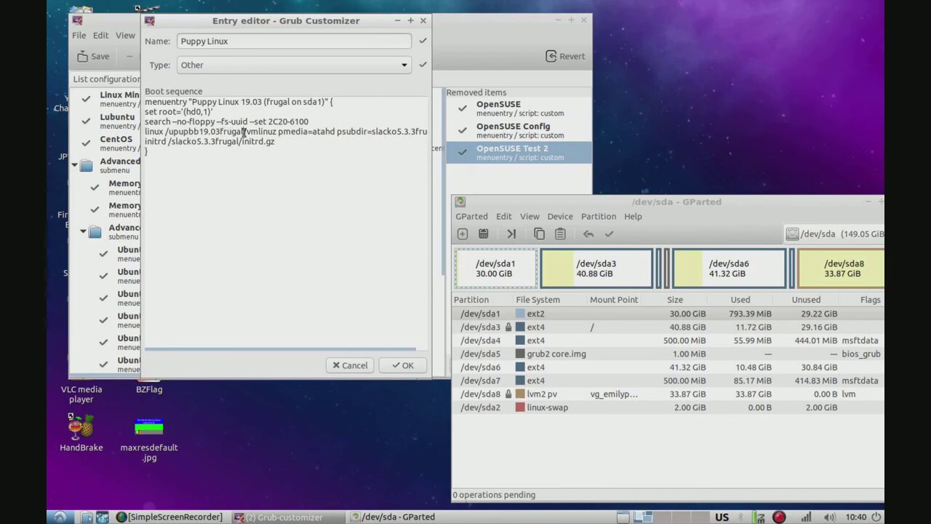
{"action": "double_click", "coordinate": [211, 131]}
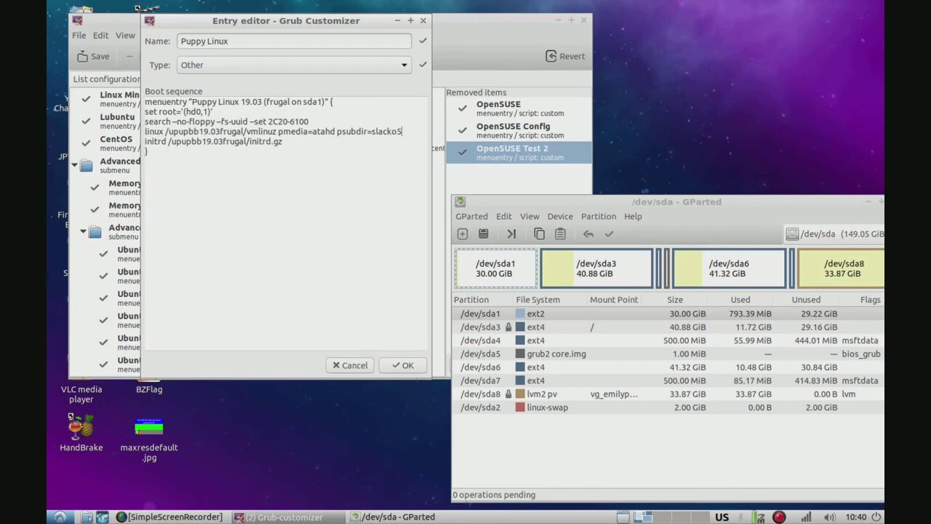
{"action": "key", "text": "BackSpace"}
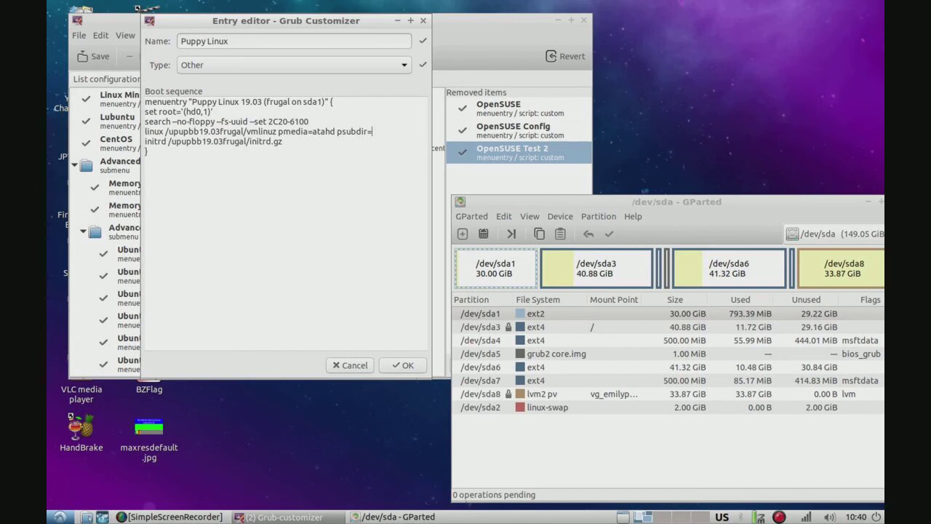
{"action": "type", "text": "upupbb19.03frugal"}
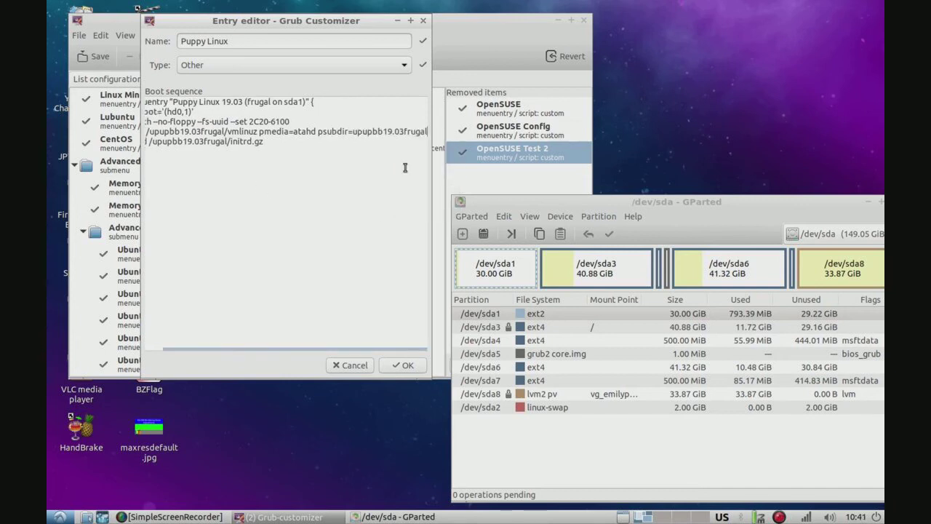
{"action": "mouse_move", "coordinate": [375, 203]}
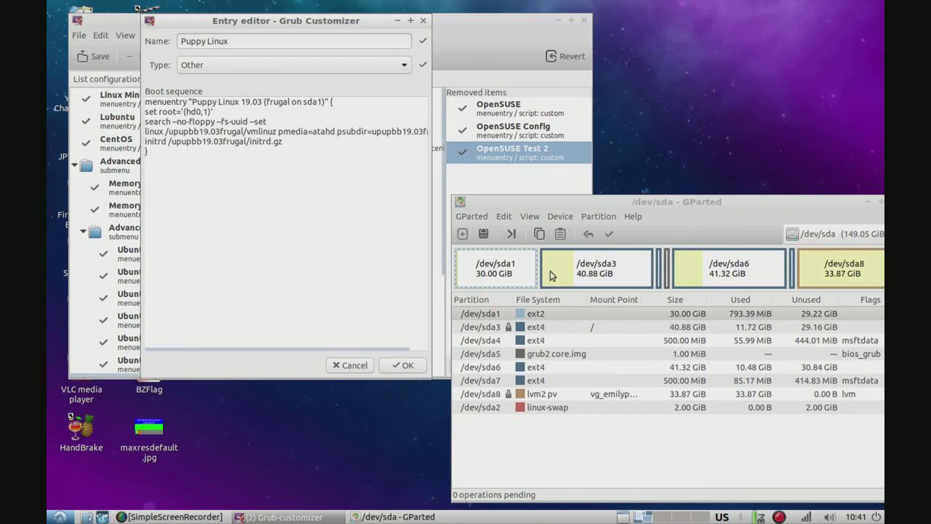
{"action": "mouse_move", "coordinate": [483, 270]}
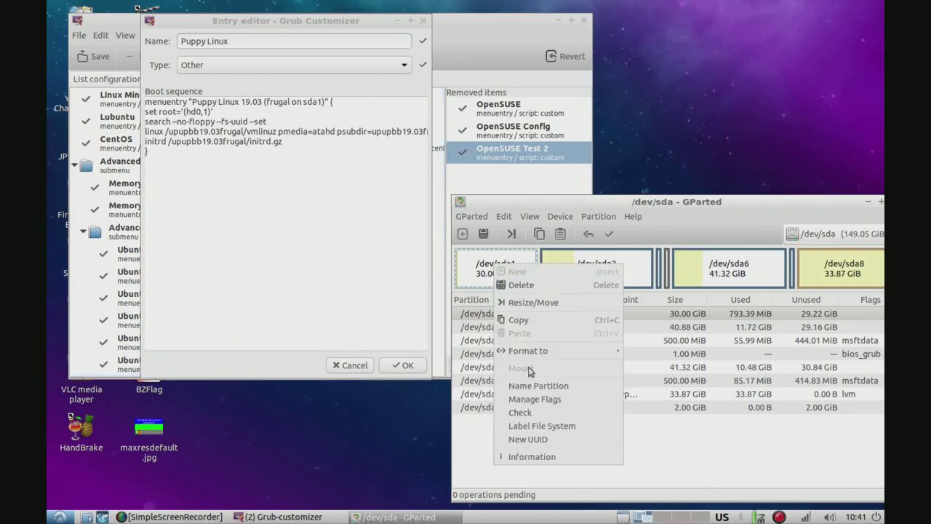
{"action": "mouse_move", "coordinate": [473, 294]}
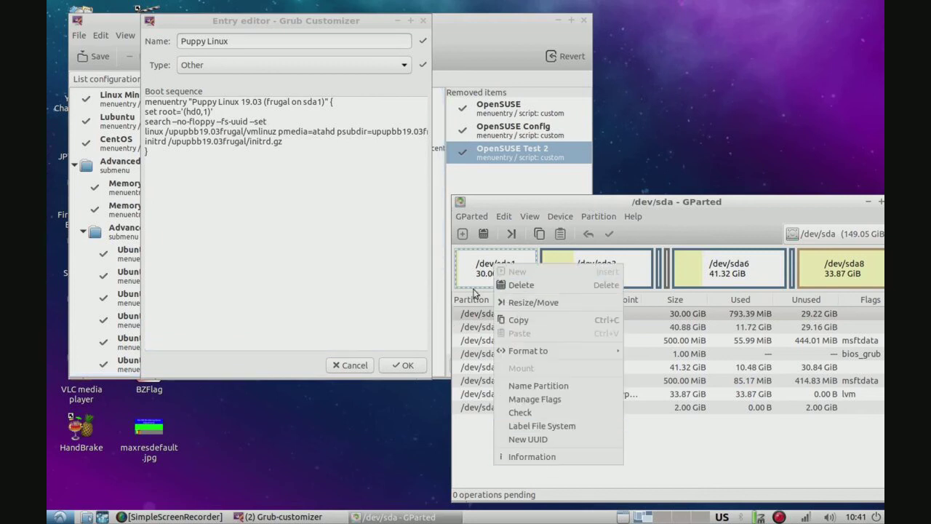
- Show /dev/sda1's information and copy its UUID fc4e200c-32dc-48f5-bae5-e4af5be71b87
{"action": "left_click", "coordinate": [532, 457]}
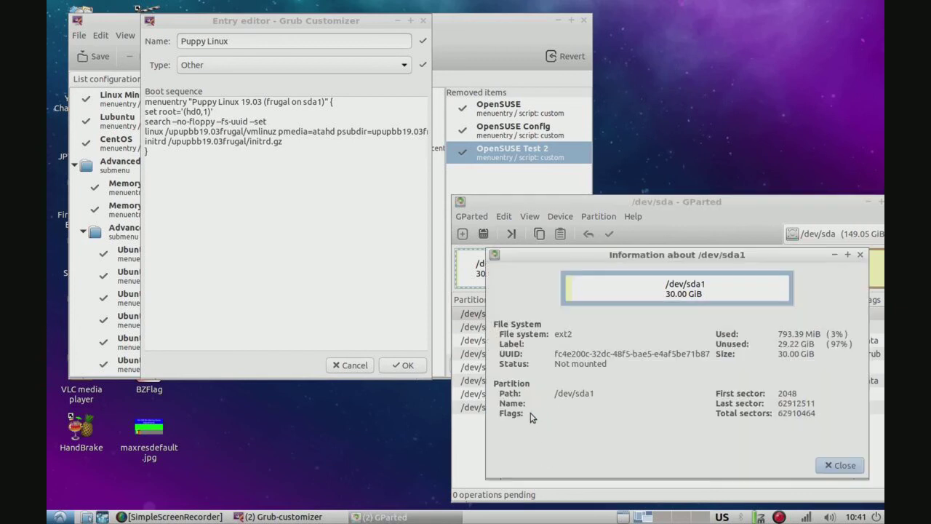
{"action": "mouse_move", "coordinate": [535, 387]}
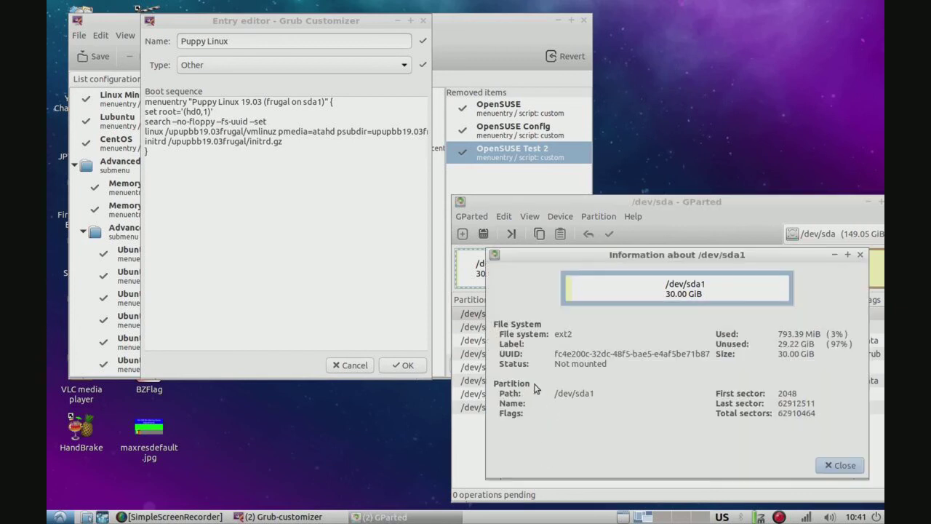
{"action": "double_click", "coordinate": [565, 353]}
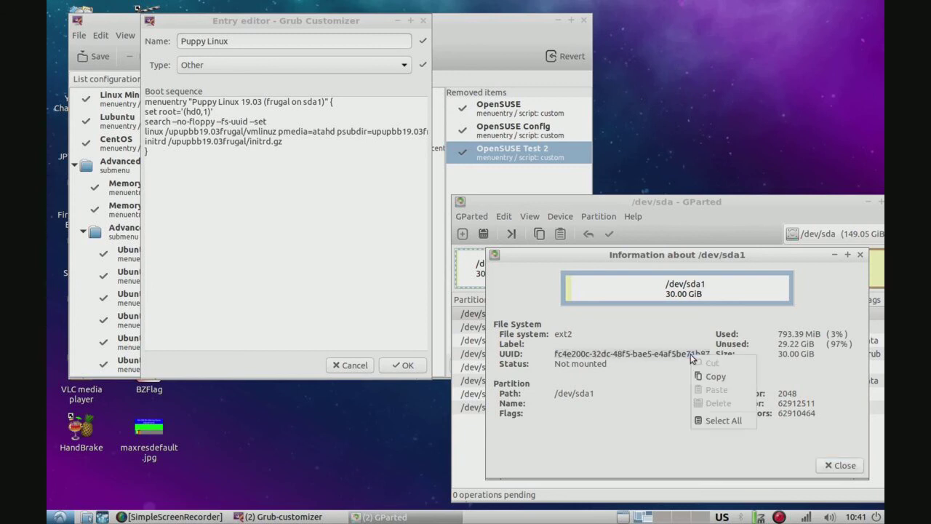
{"action": "left_click", "coordinate": [721, 421]}
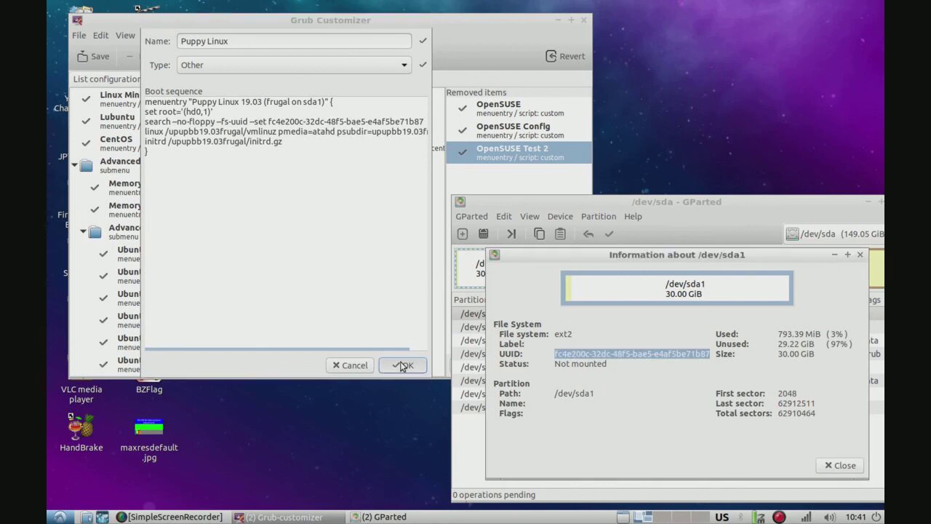
- Save the Puppy Linux entry with the sda1 UUID so it appears at the end of the list
{"action": "left_click", "coordinate": [402, 364]}
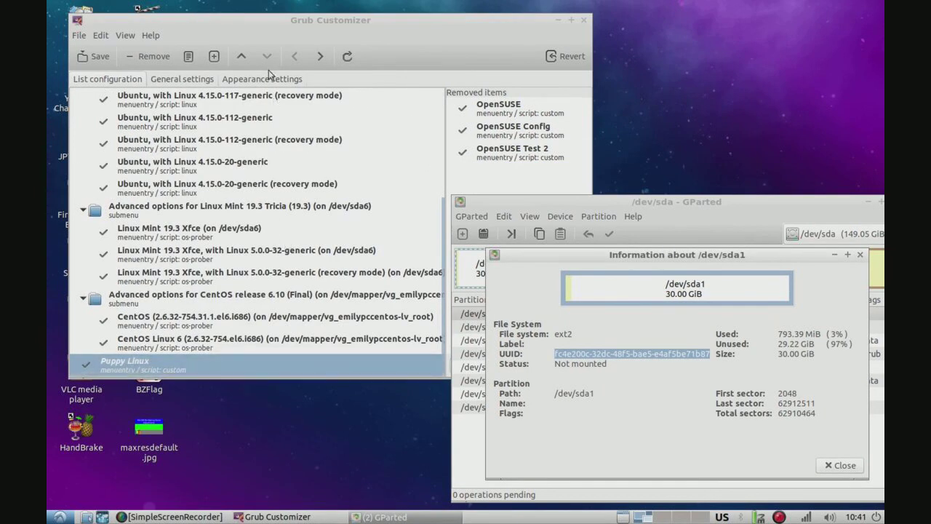